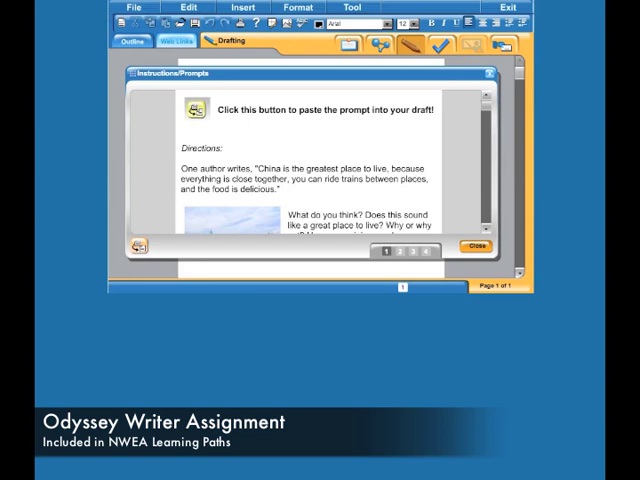
mouse_move(561, 256)
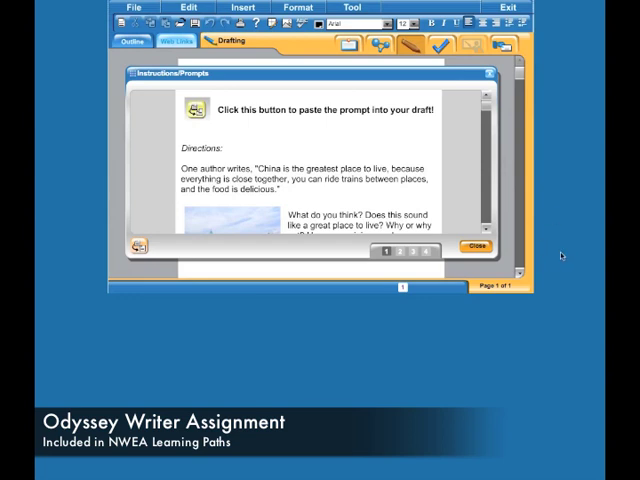
mouse_move(561, 258)
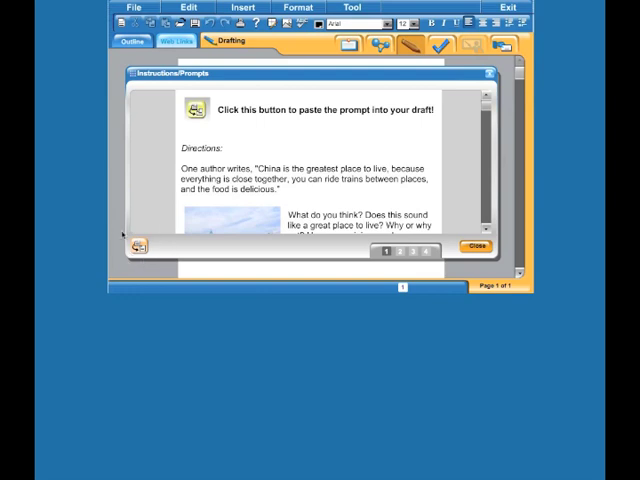
mouse_move(141, 249)
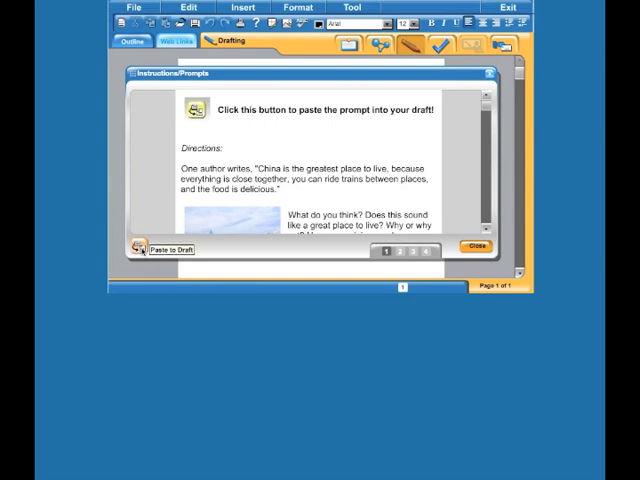
Paste the China writing prompt into the draft and scroll through it on page 2.
click(481, 247)
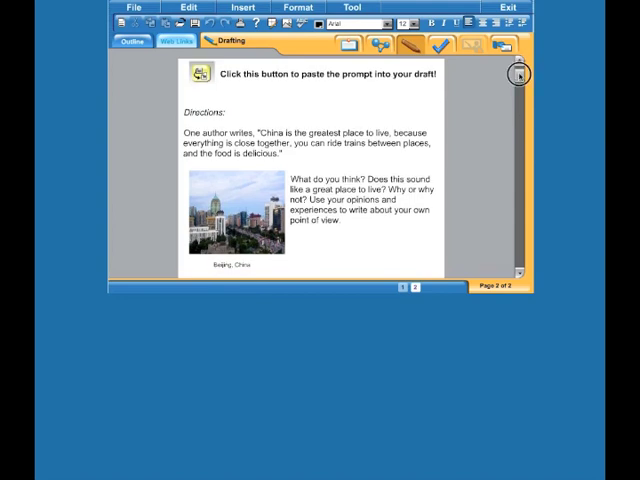
scroll(down, 3)
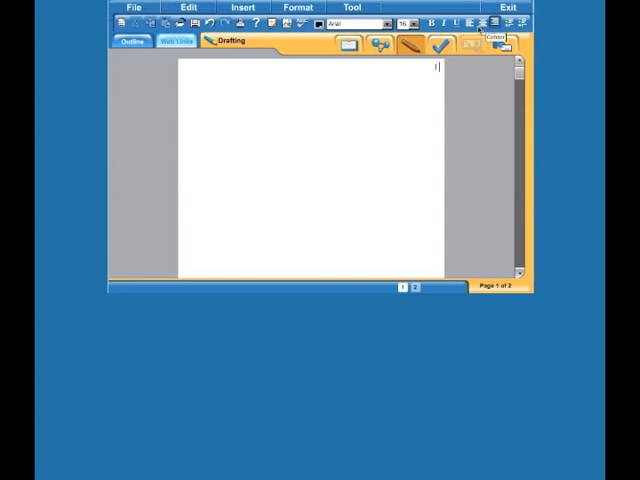
Begin the answer on page 1 with 'I agree that China'.
text(I agree that C)
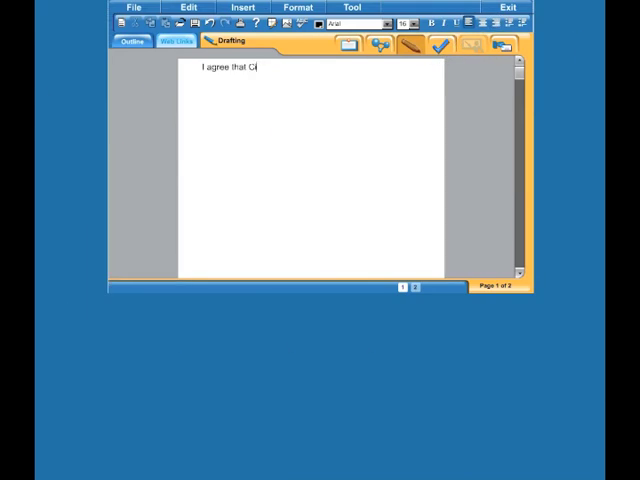
text(hina would be a nice place to live.  I like)
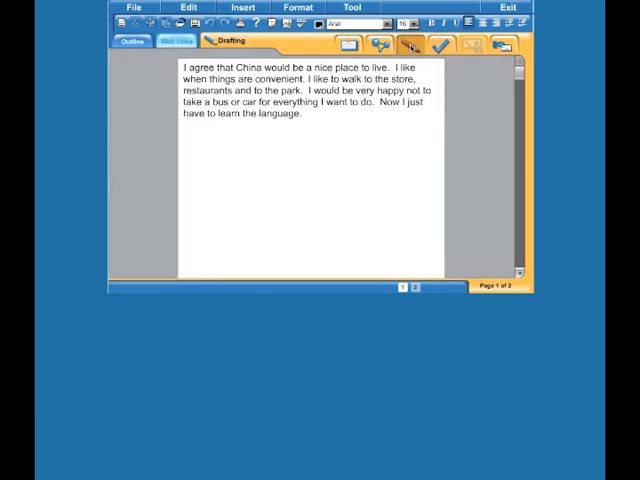
mouse_move(500, 45)
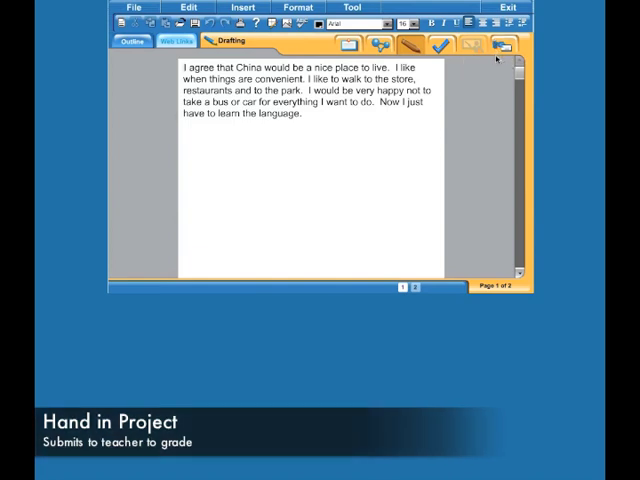
mouse_move(503, 45)
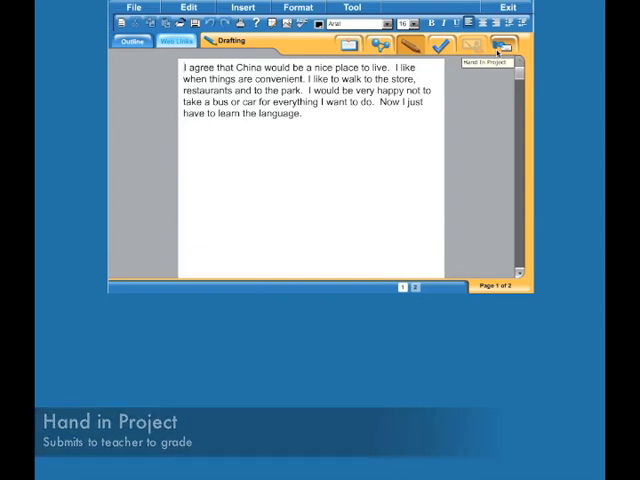
Submit the finished China answer with Hand In Project.
click(506, 46)
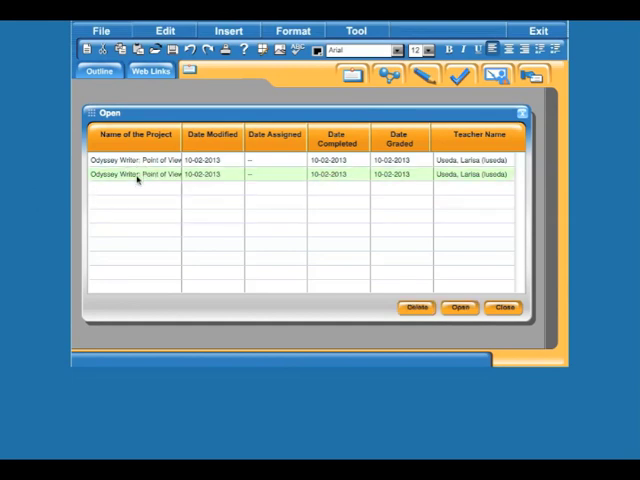
Open the graded project to see the C+ grade and comment 'This is a good start.'.
click(459, 307)
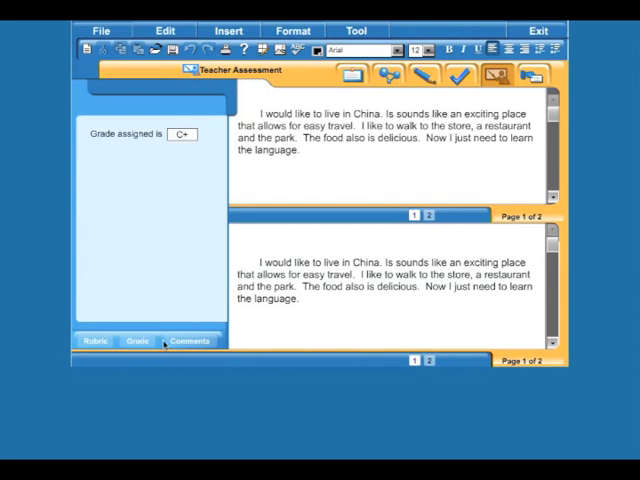
click(189, 341)
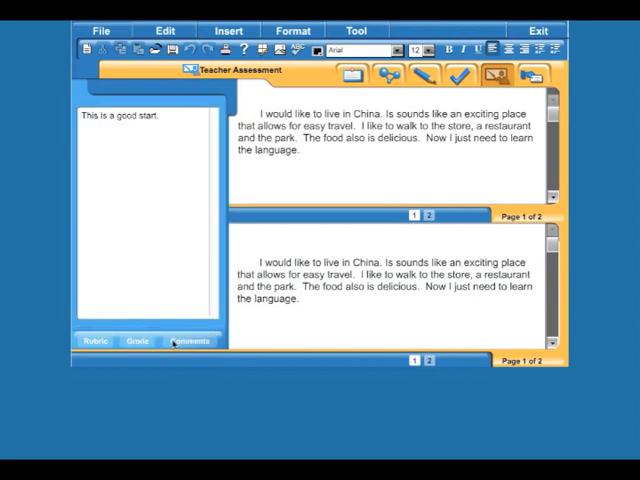